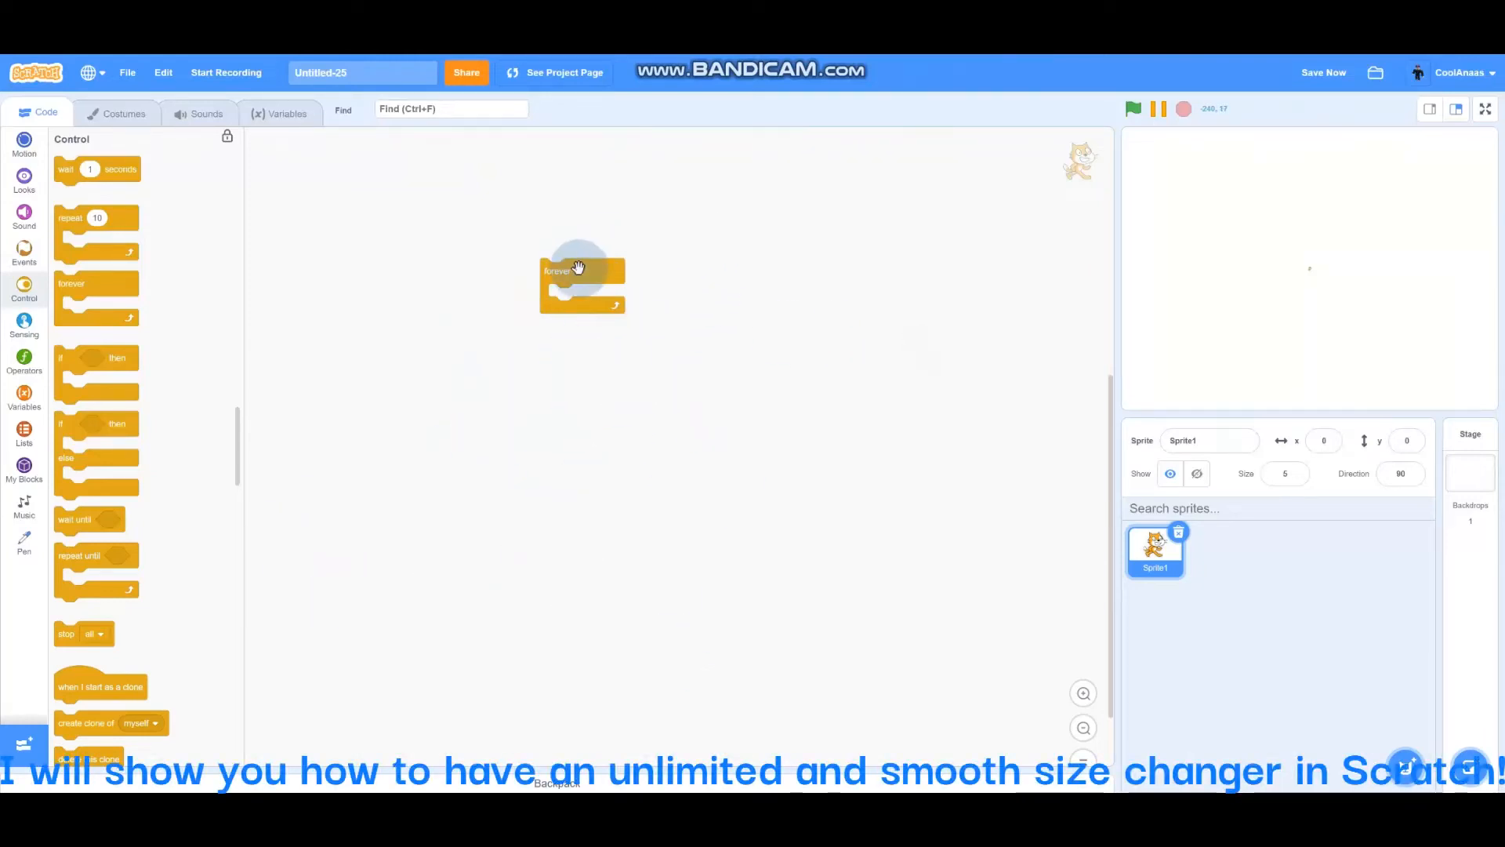
Step: Build set size to 100% above a forever loop whose change size by holds a subtraction nested in a division
left_click_drag(580, 270, 468, 350)
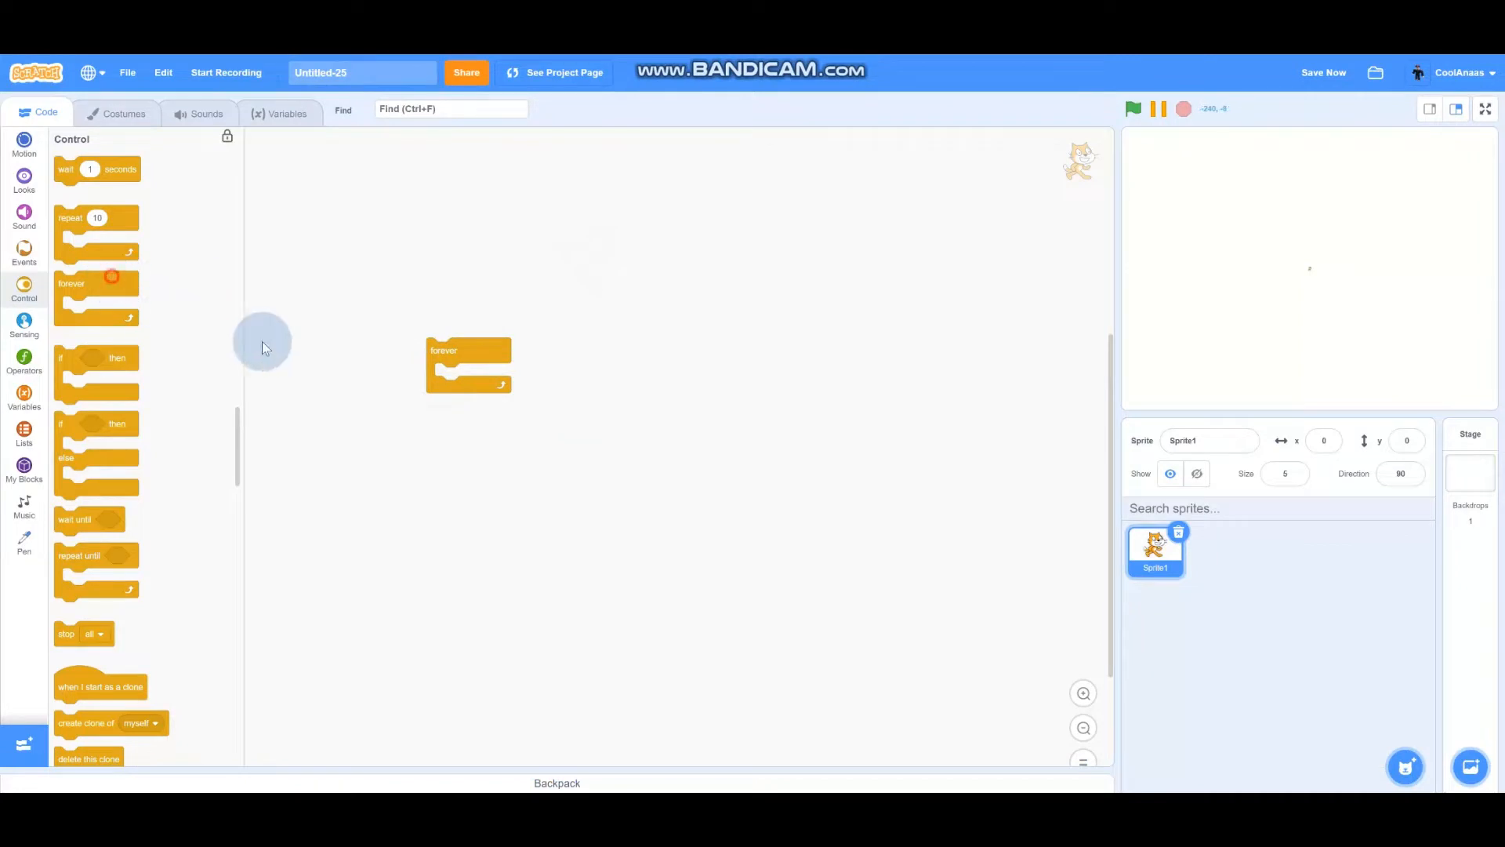
left_click_drag(469, 349, 329, 312)
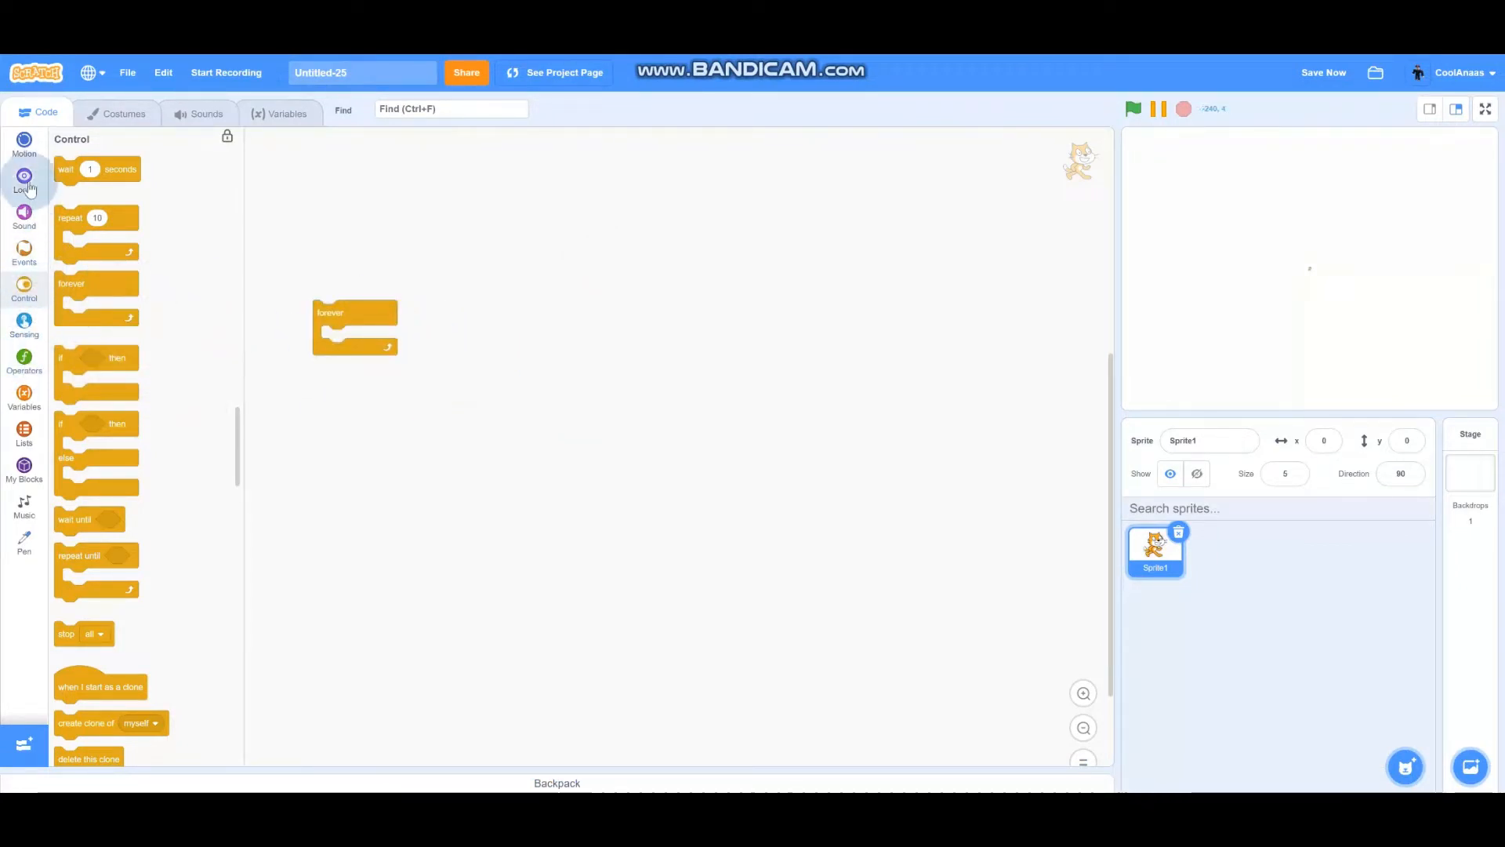
left_click(23, 182)
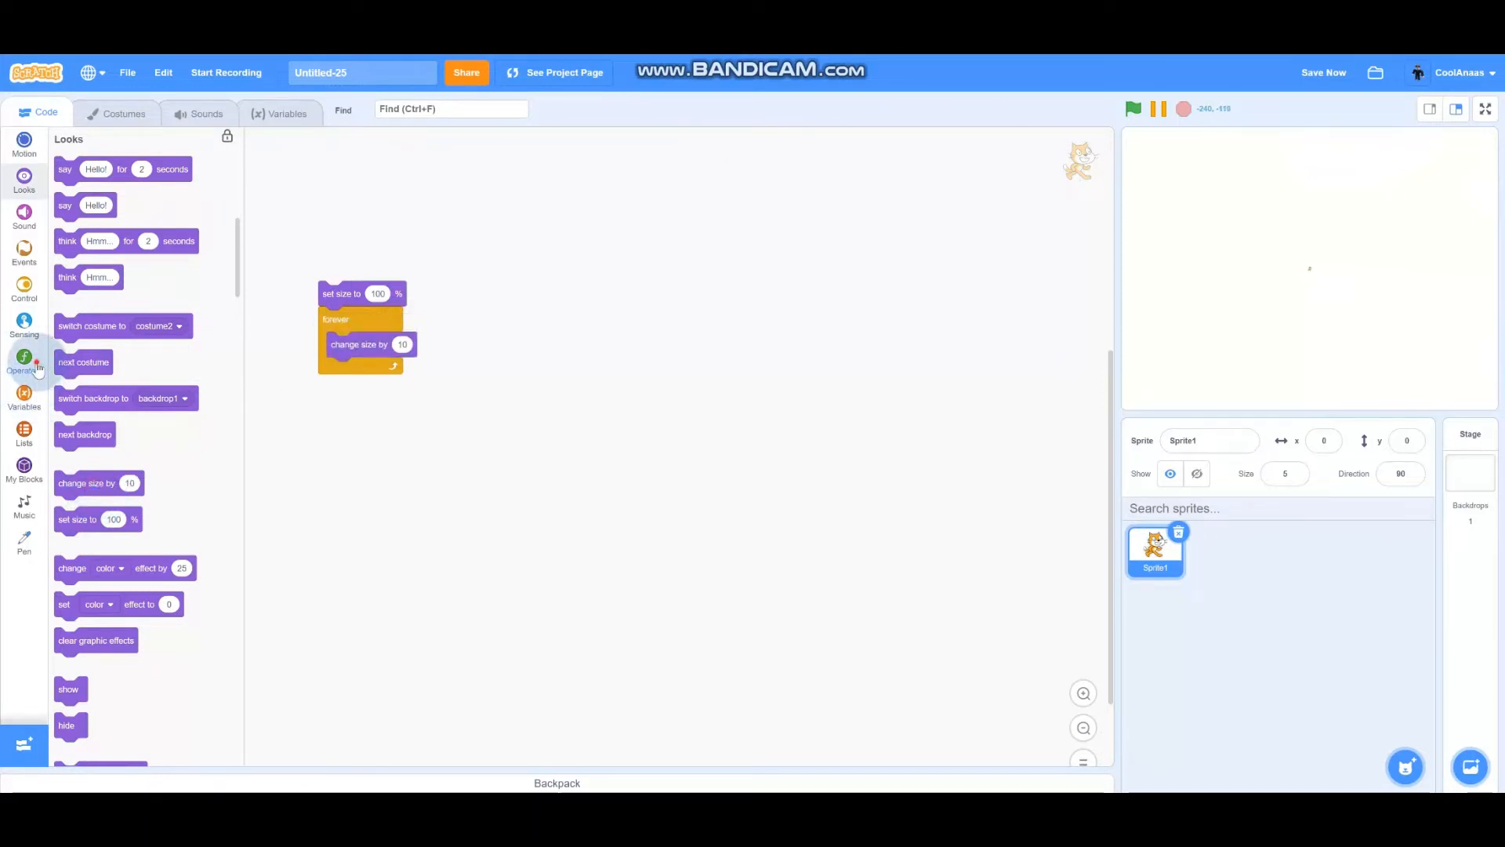
left_click(23, 360)
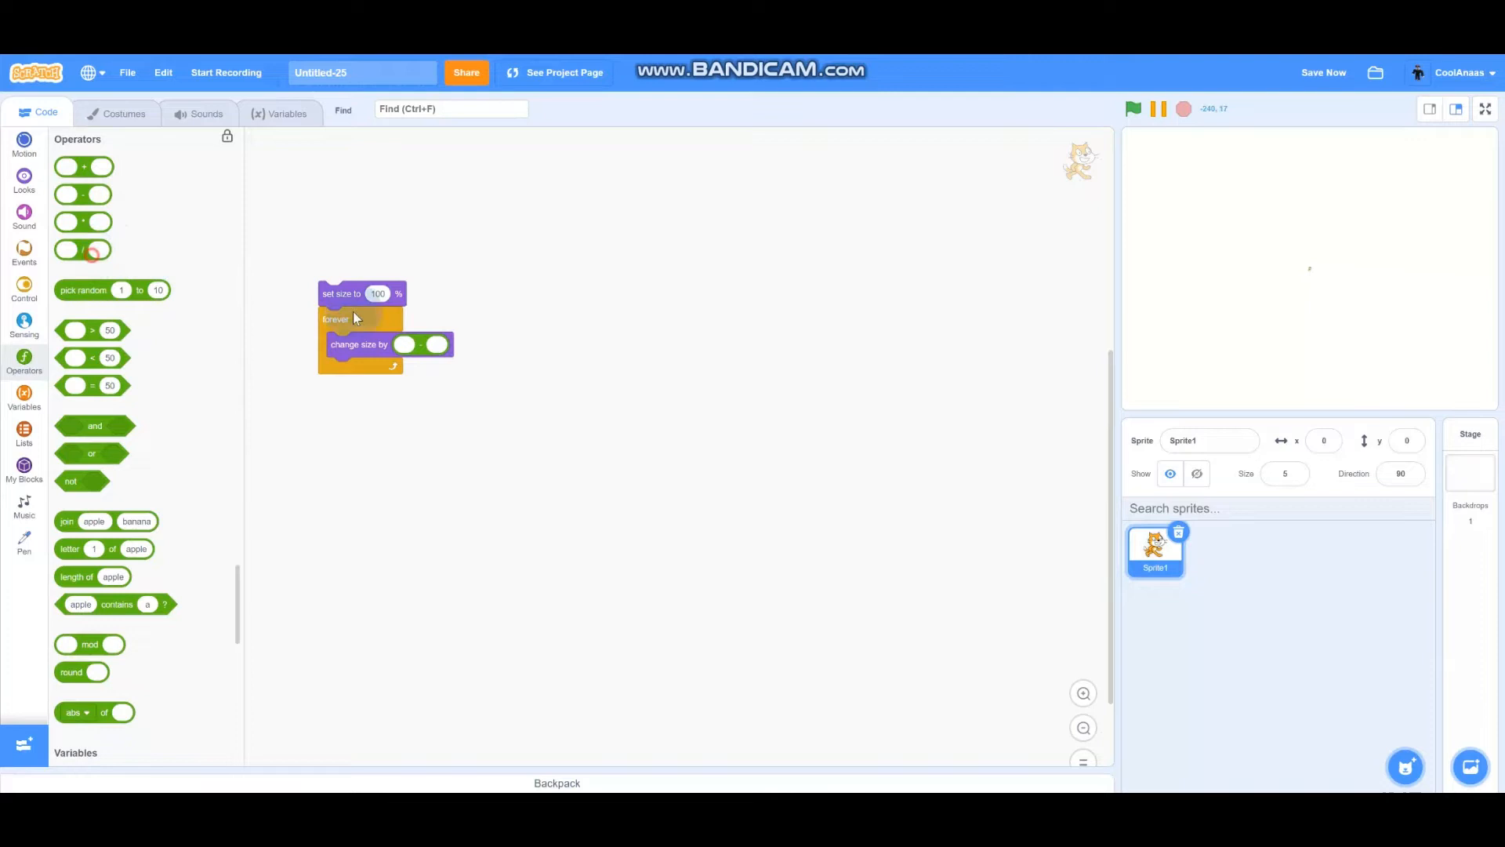
left_click_drag(85, 221, 452, 347)
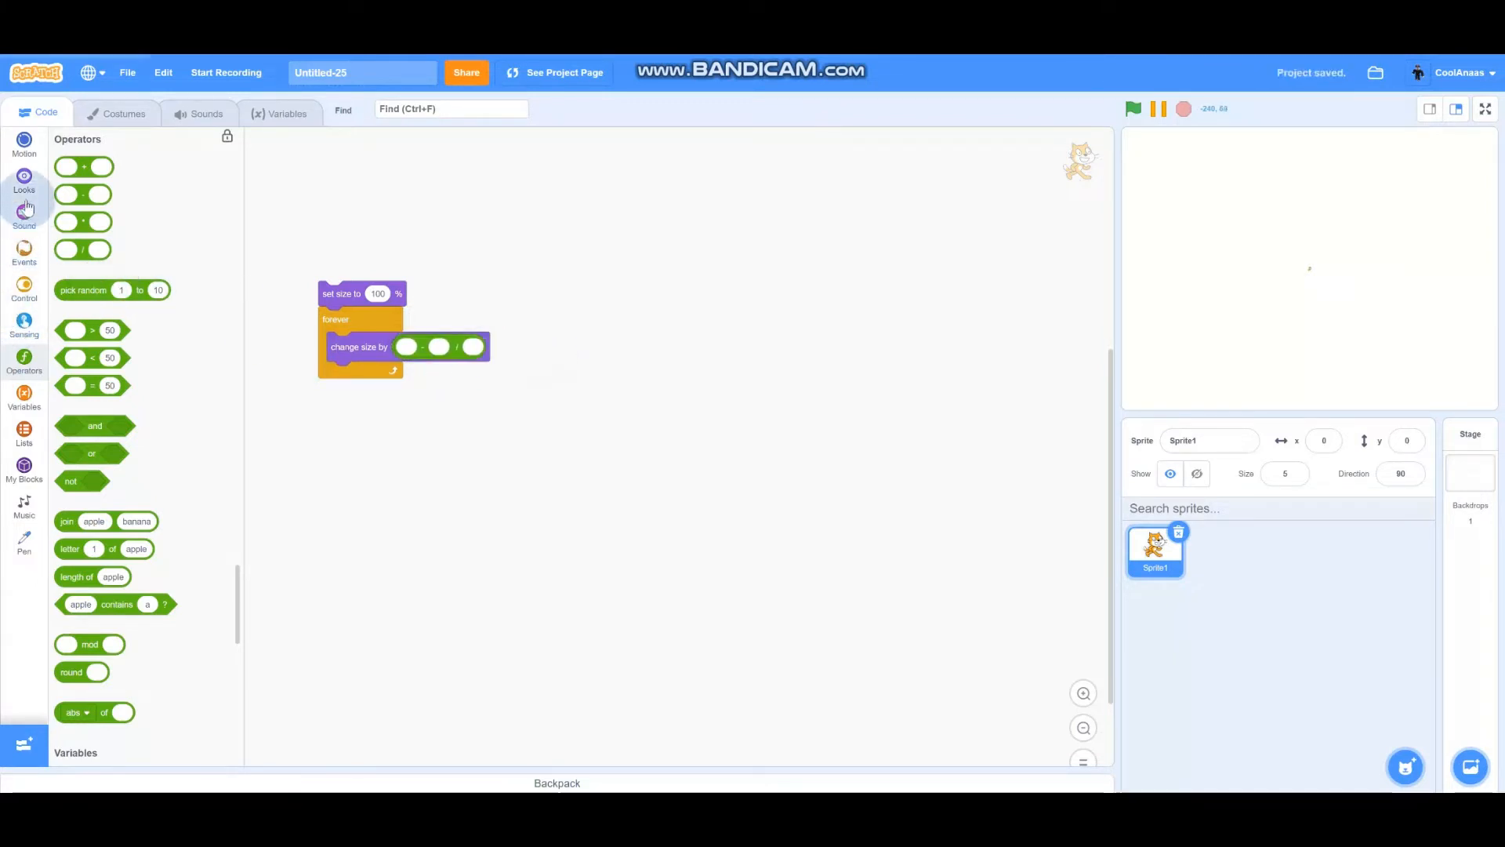
Step: Fill the expression as (500 minus size) divided by a small value and run it so the cat grows to 500
left_click(23, 182)
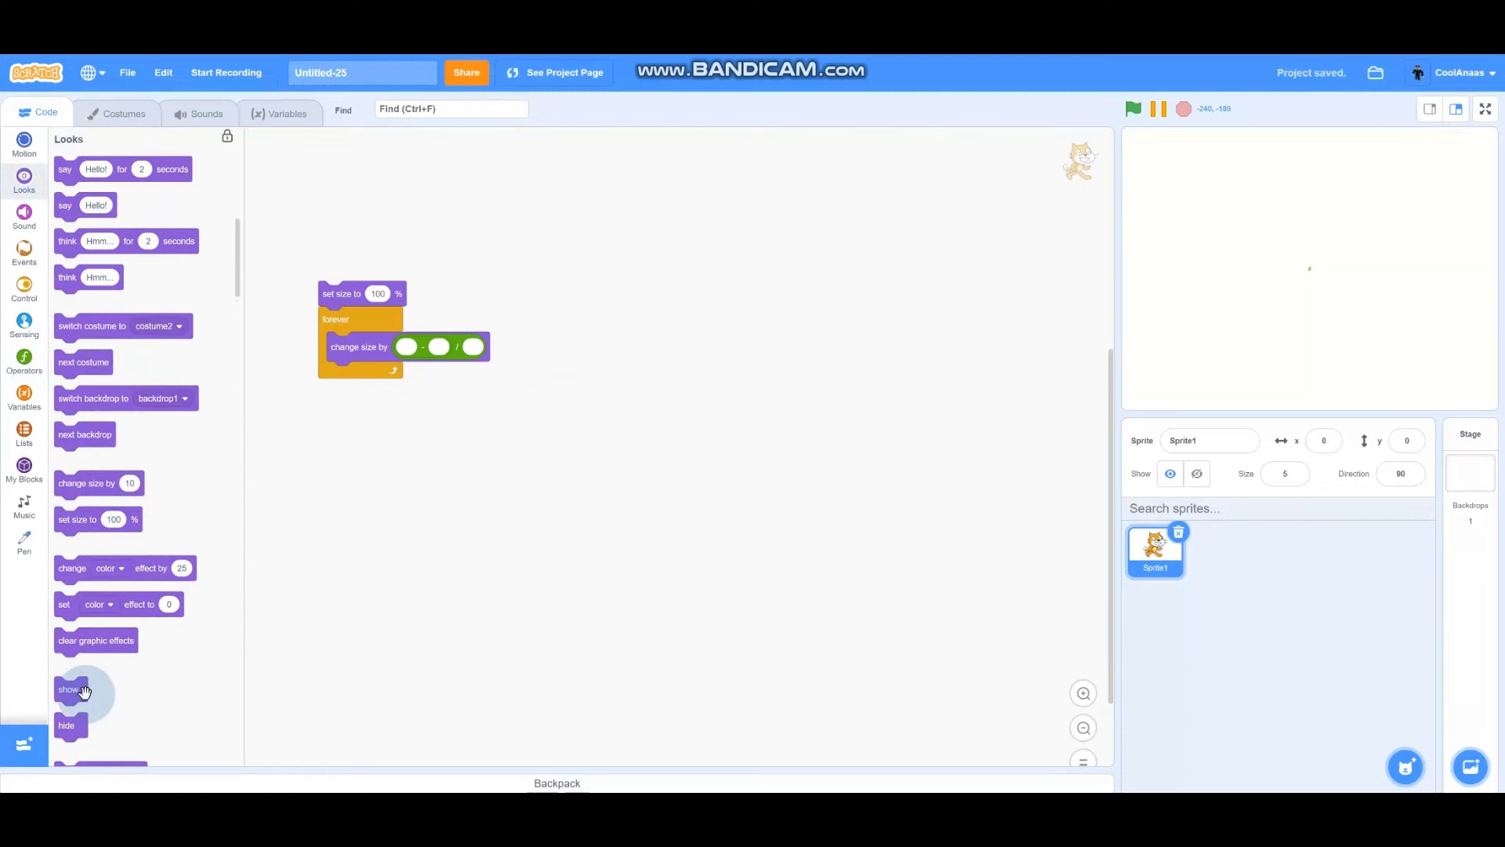
mouse_move(100, 602)
type("500")
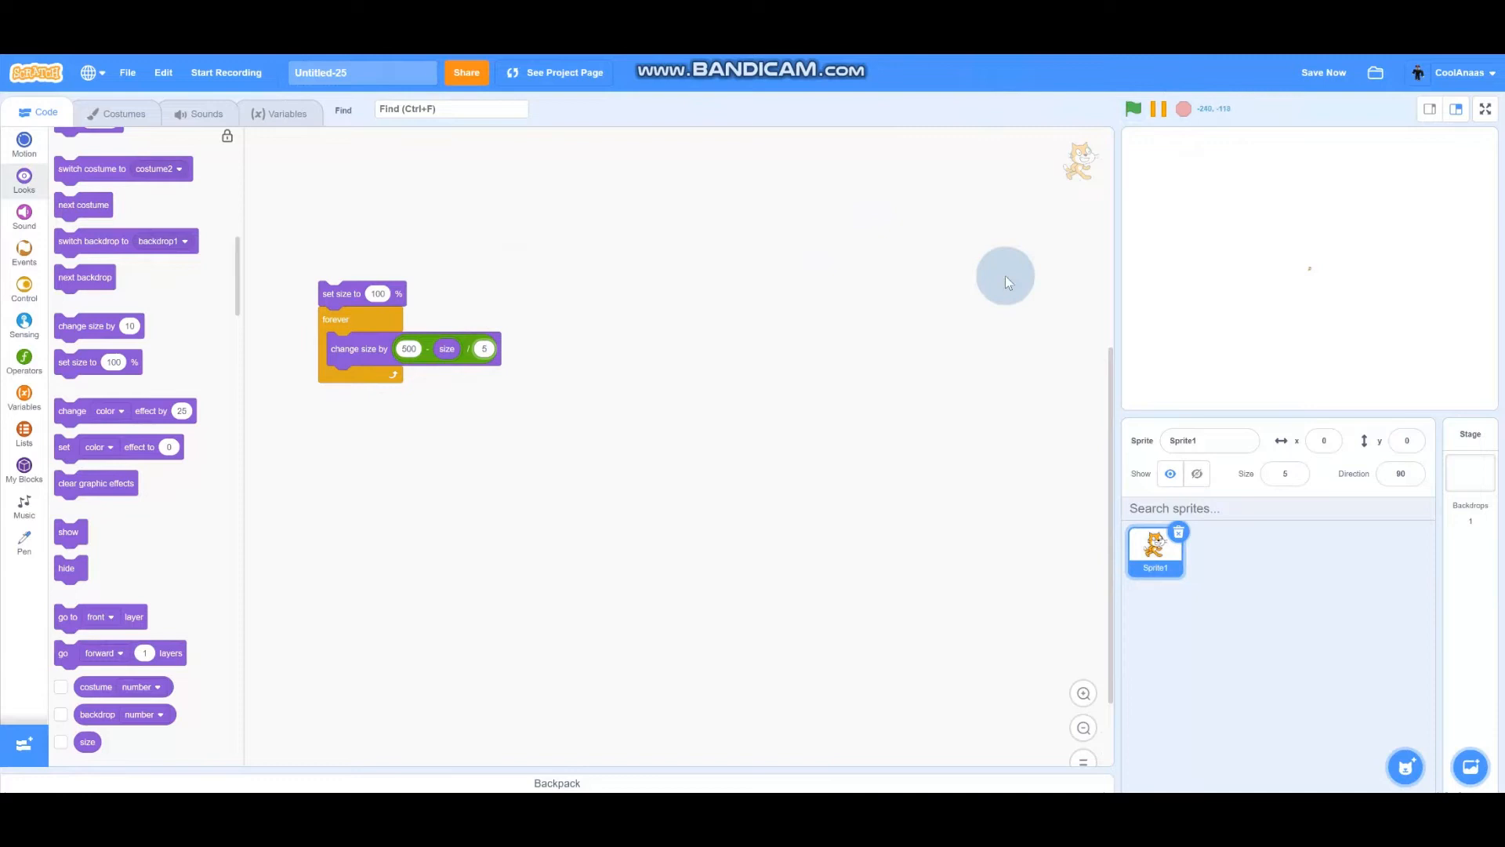
mouse_move(350, 318)
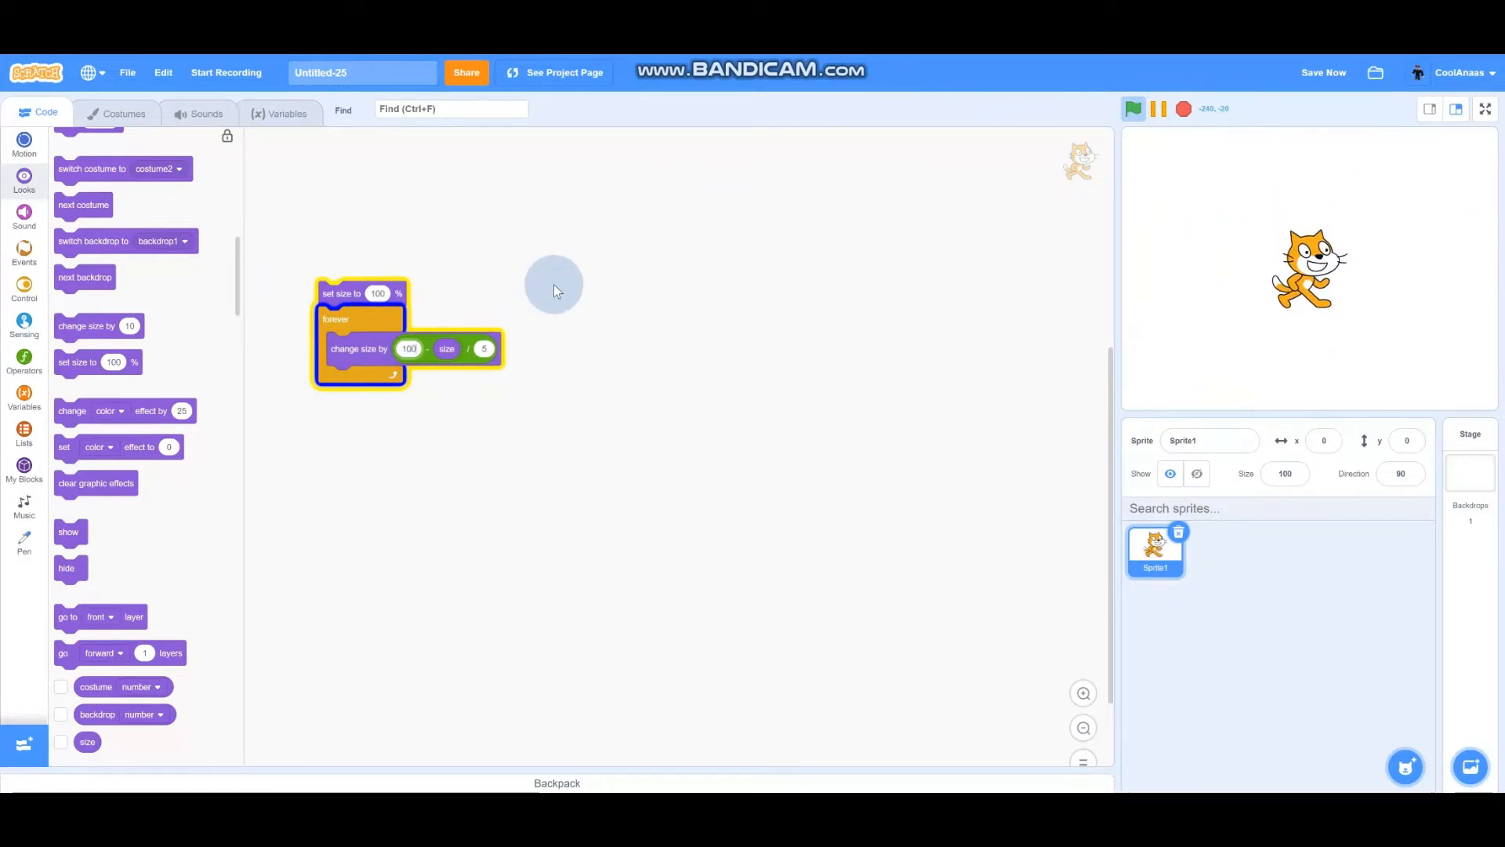
left_click(1132, 108)
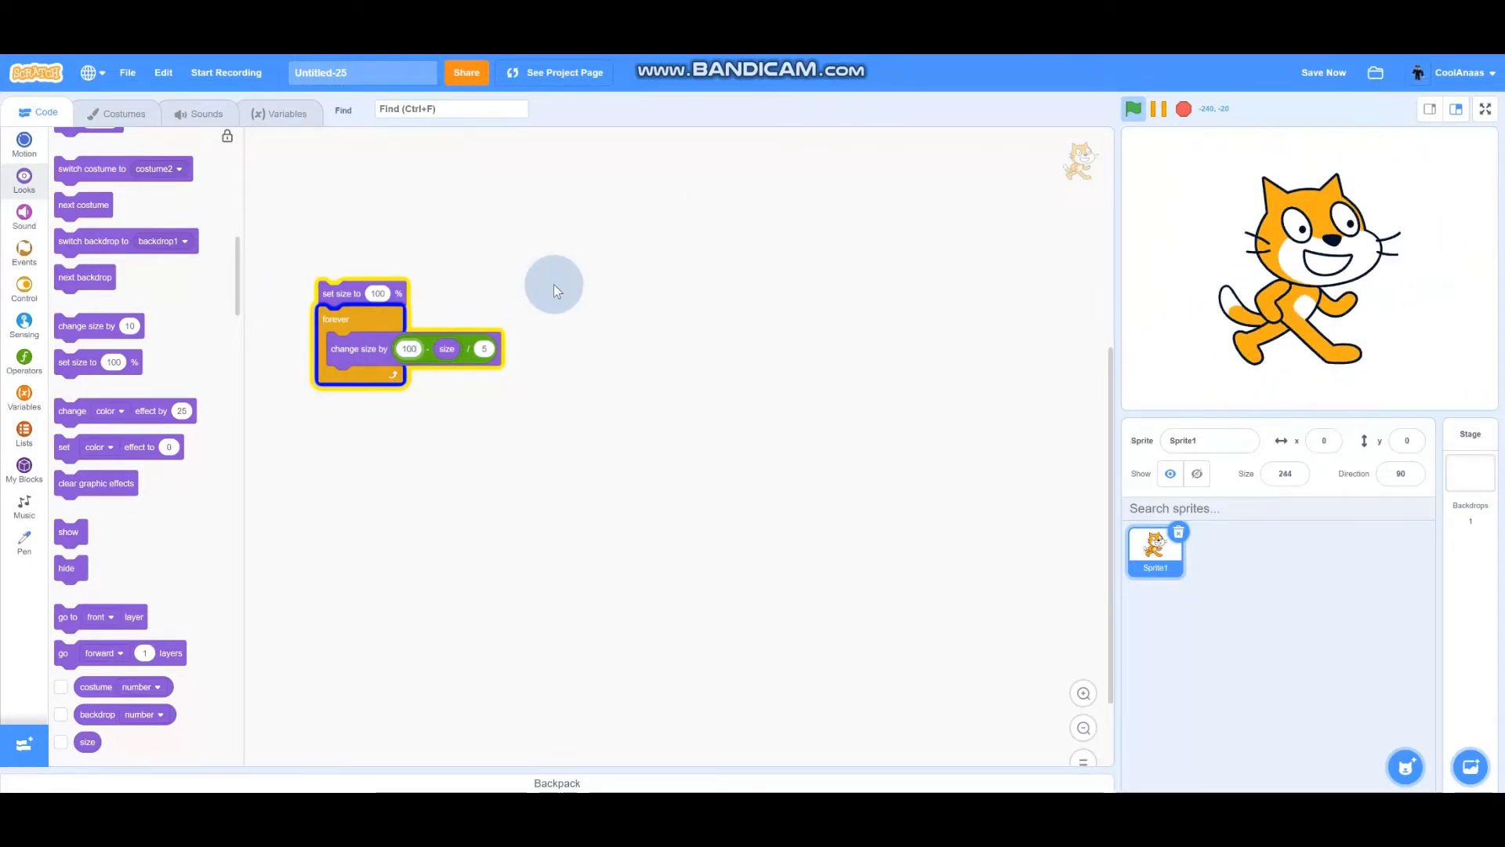
left_click(1132, 108)
type("500")
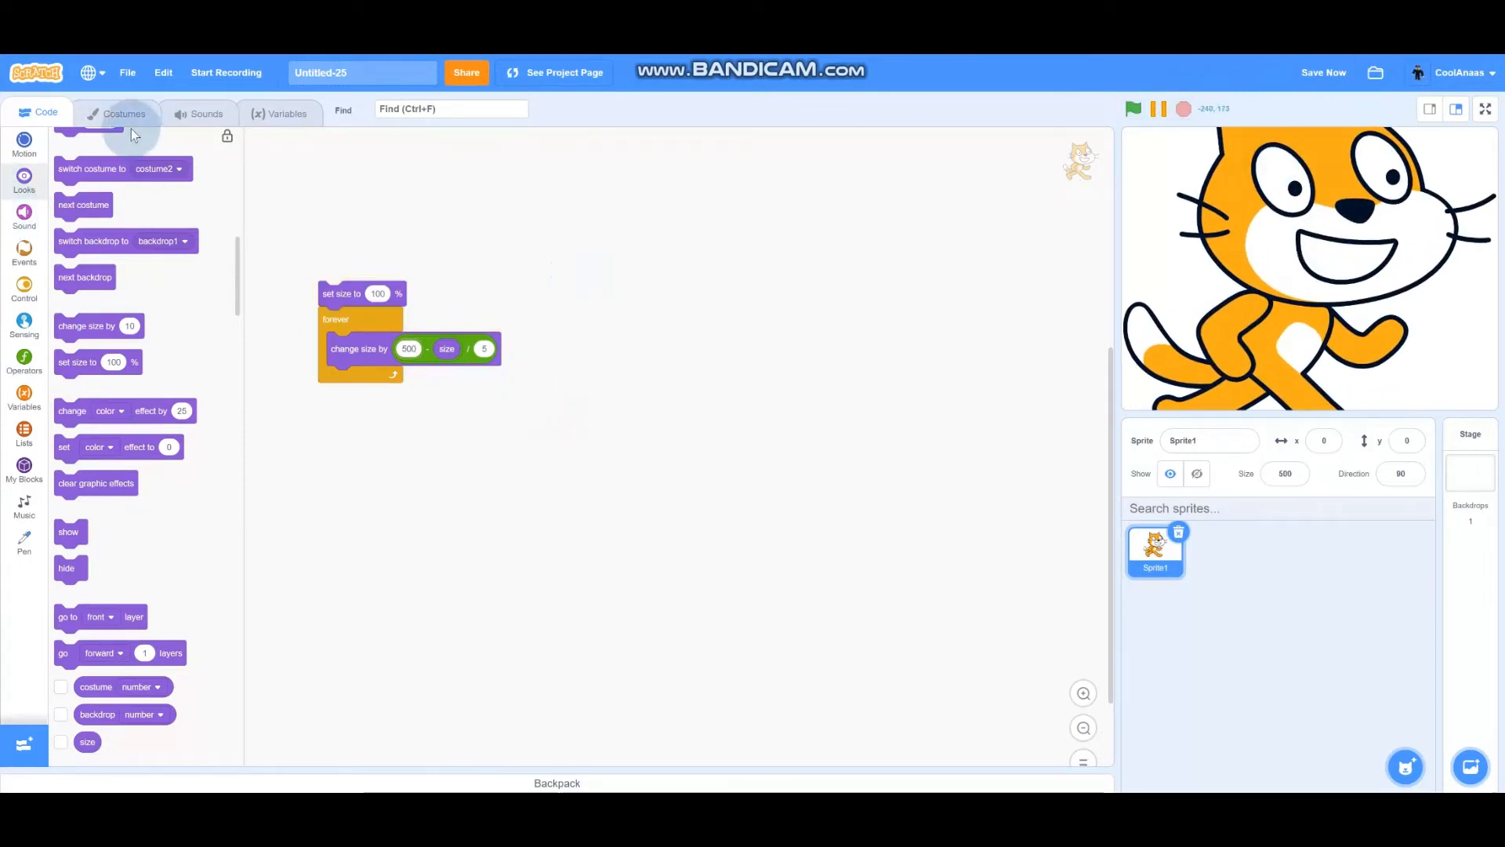
Step: Create a new costume named blank containing only a tiny red brush dot at the canvas centre
left_click(122, 112)
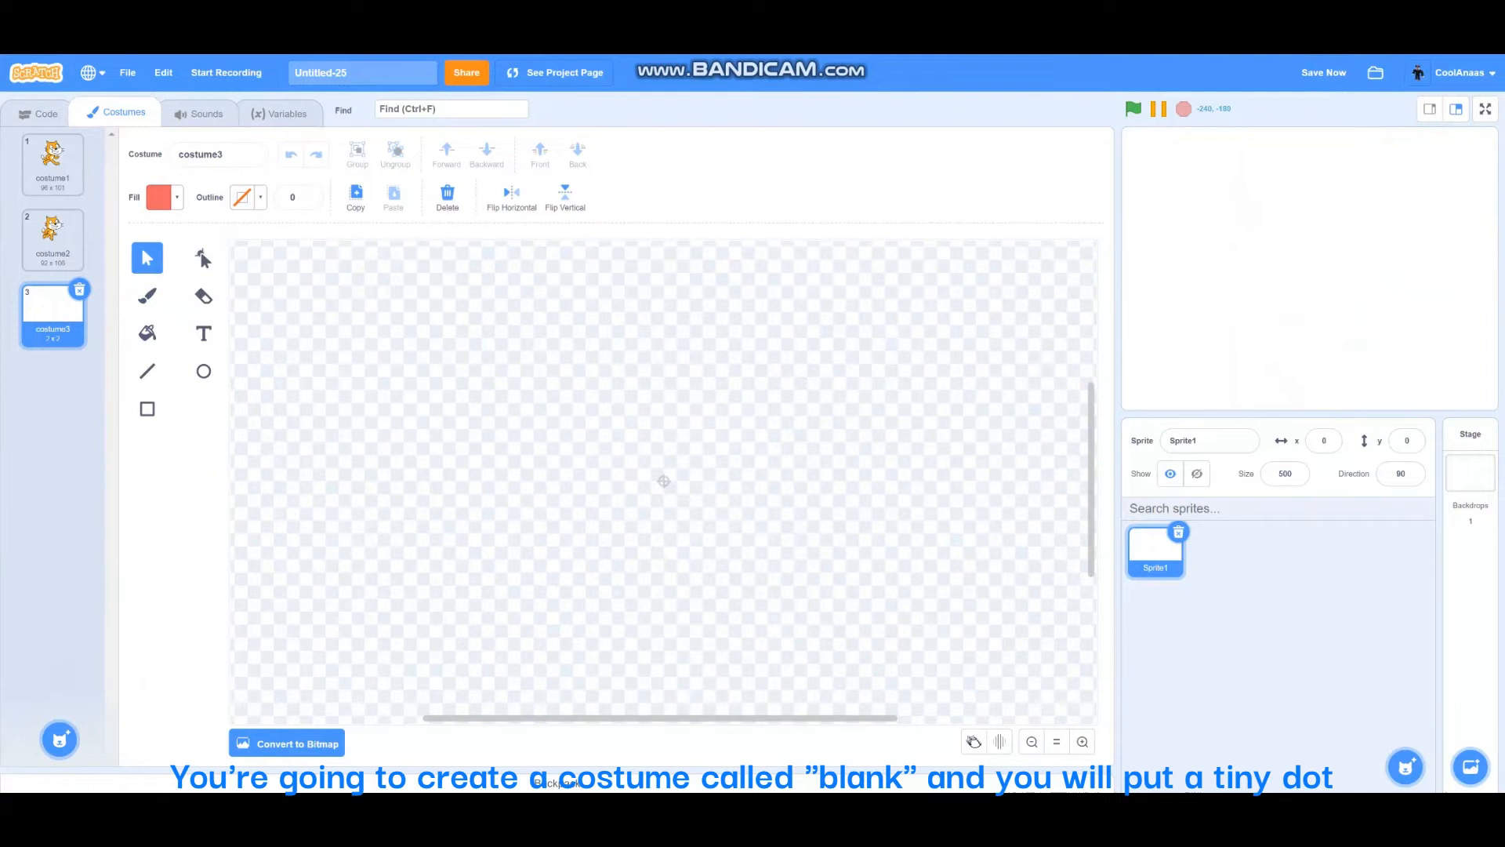
left_click(1082, 742)
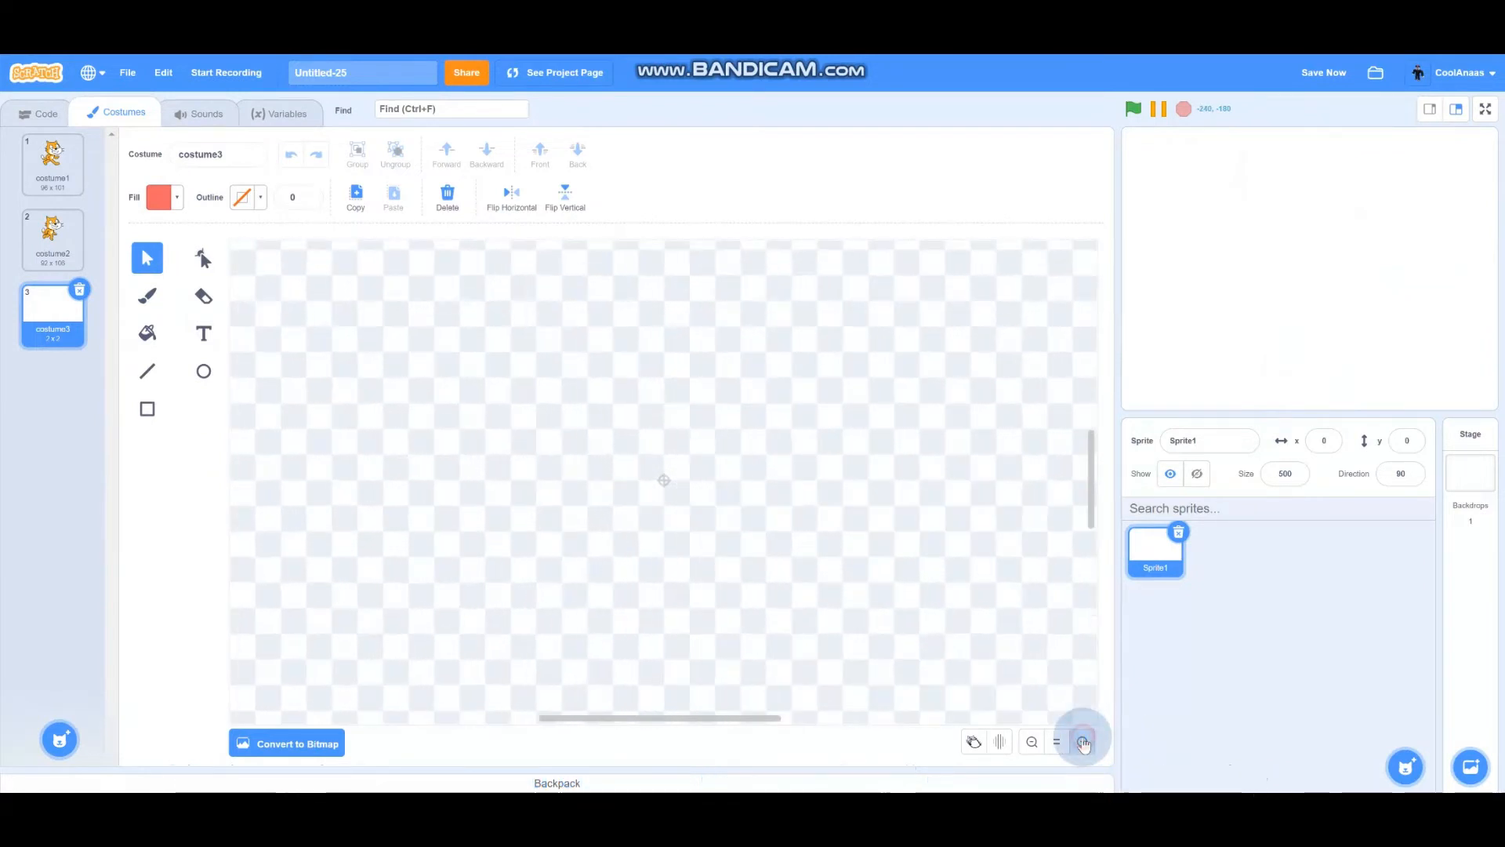
left_click(1082, 741)
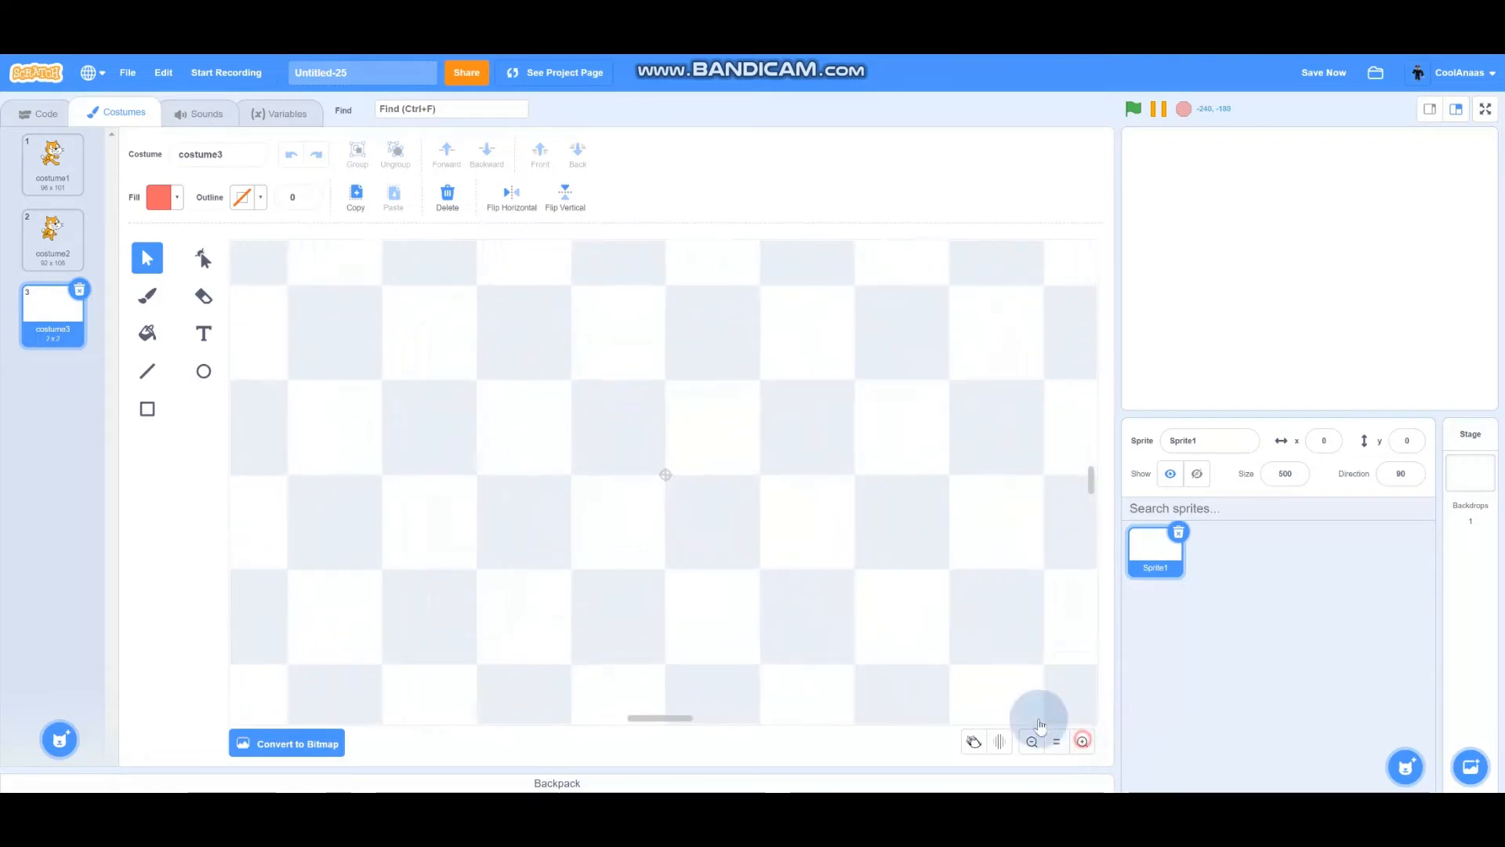
left_click(147, 295)
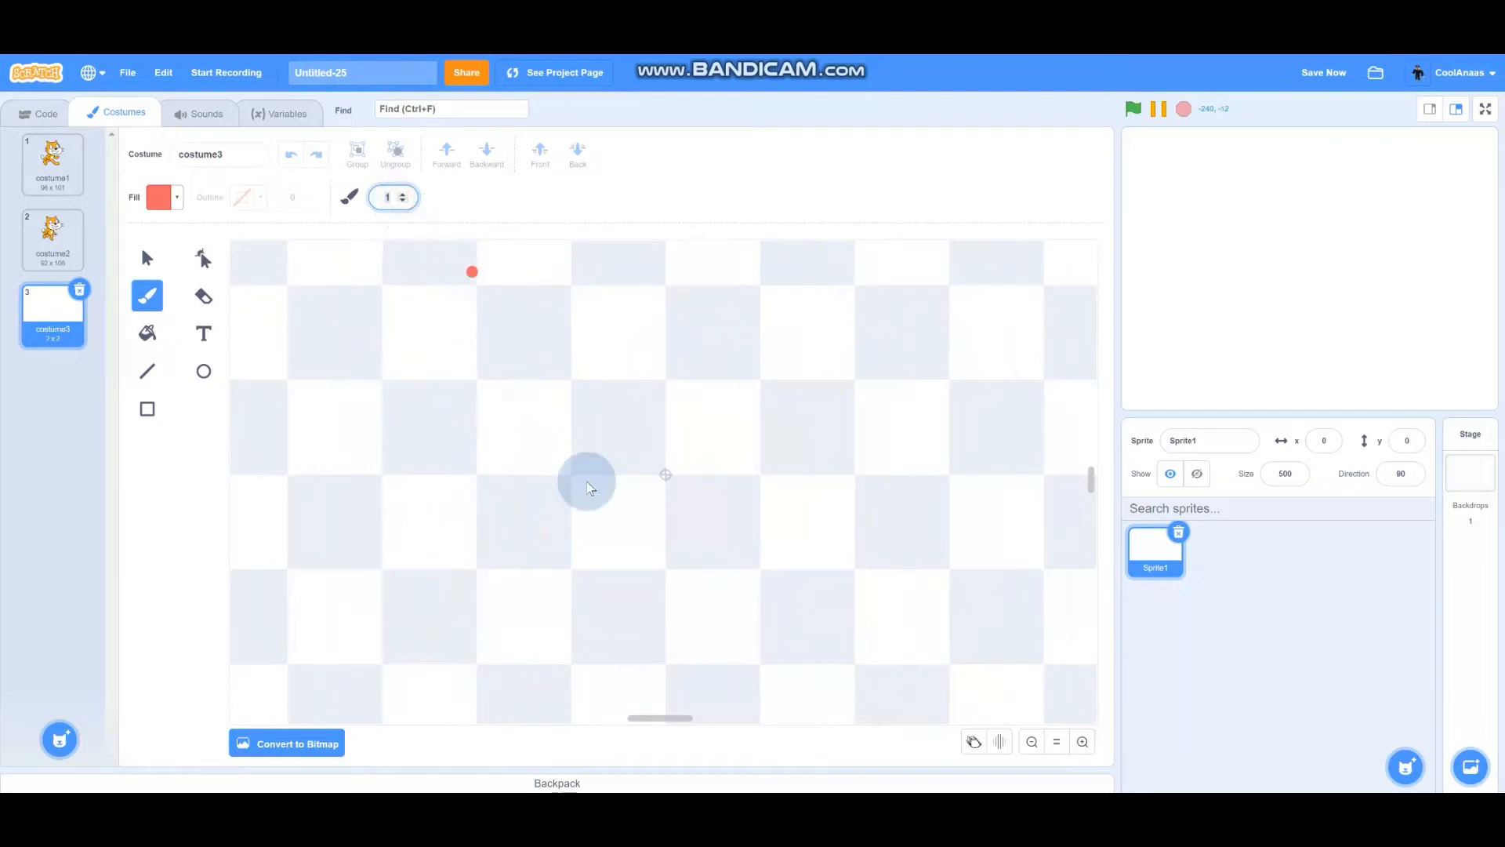
left_click(665, 474)
type("blank")
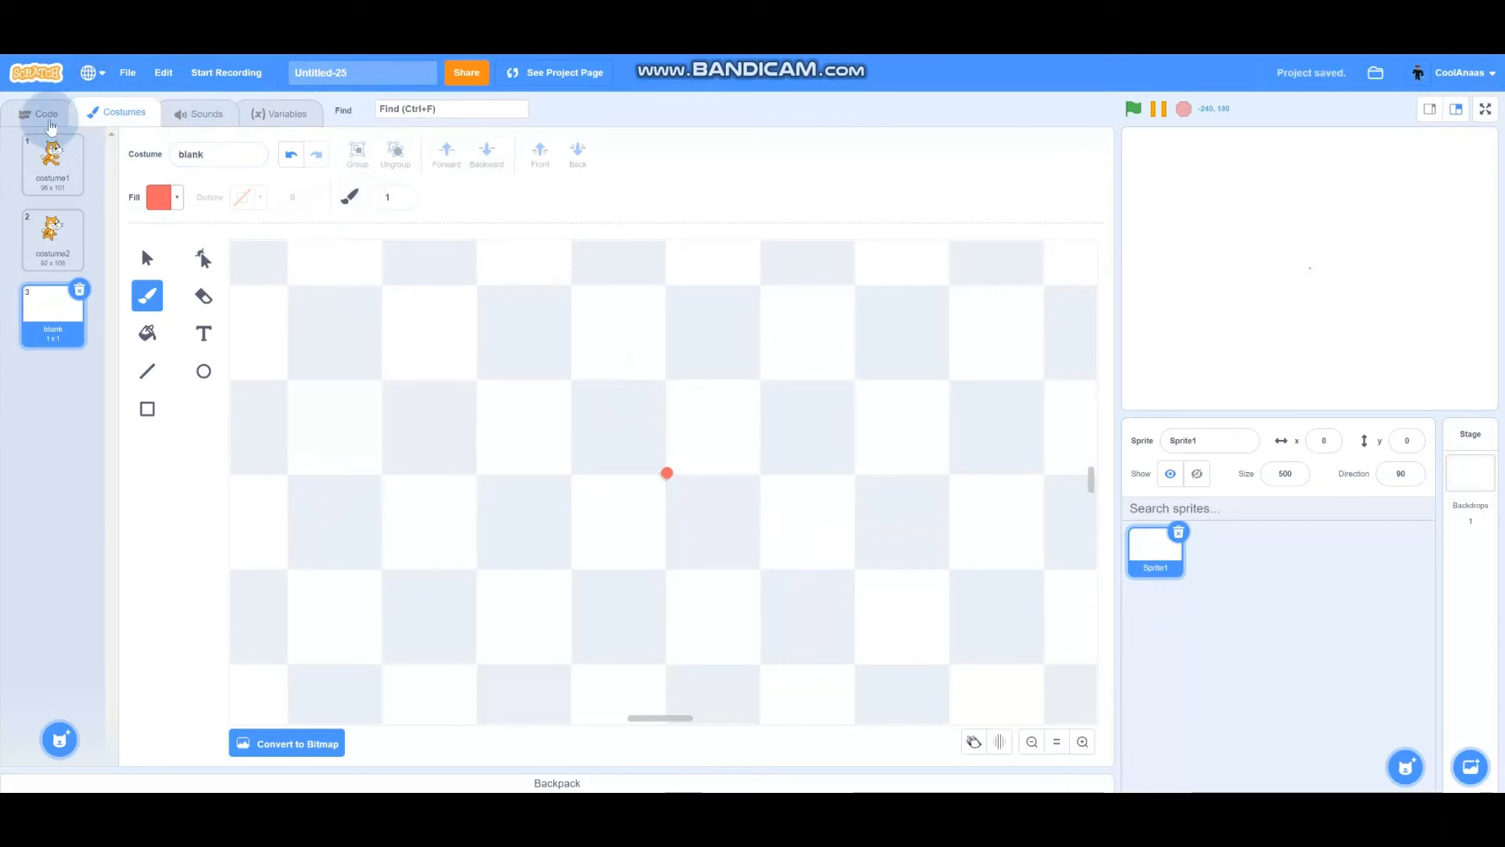
Step: Switch costume to blank at the loop's start and back to costume1 at its end
left_click(45, 112)
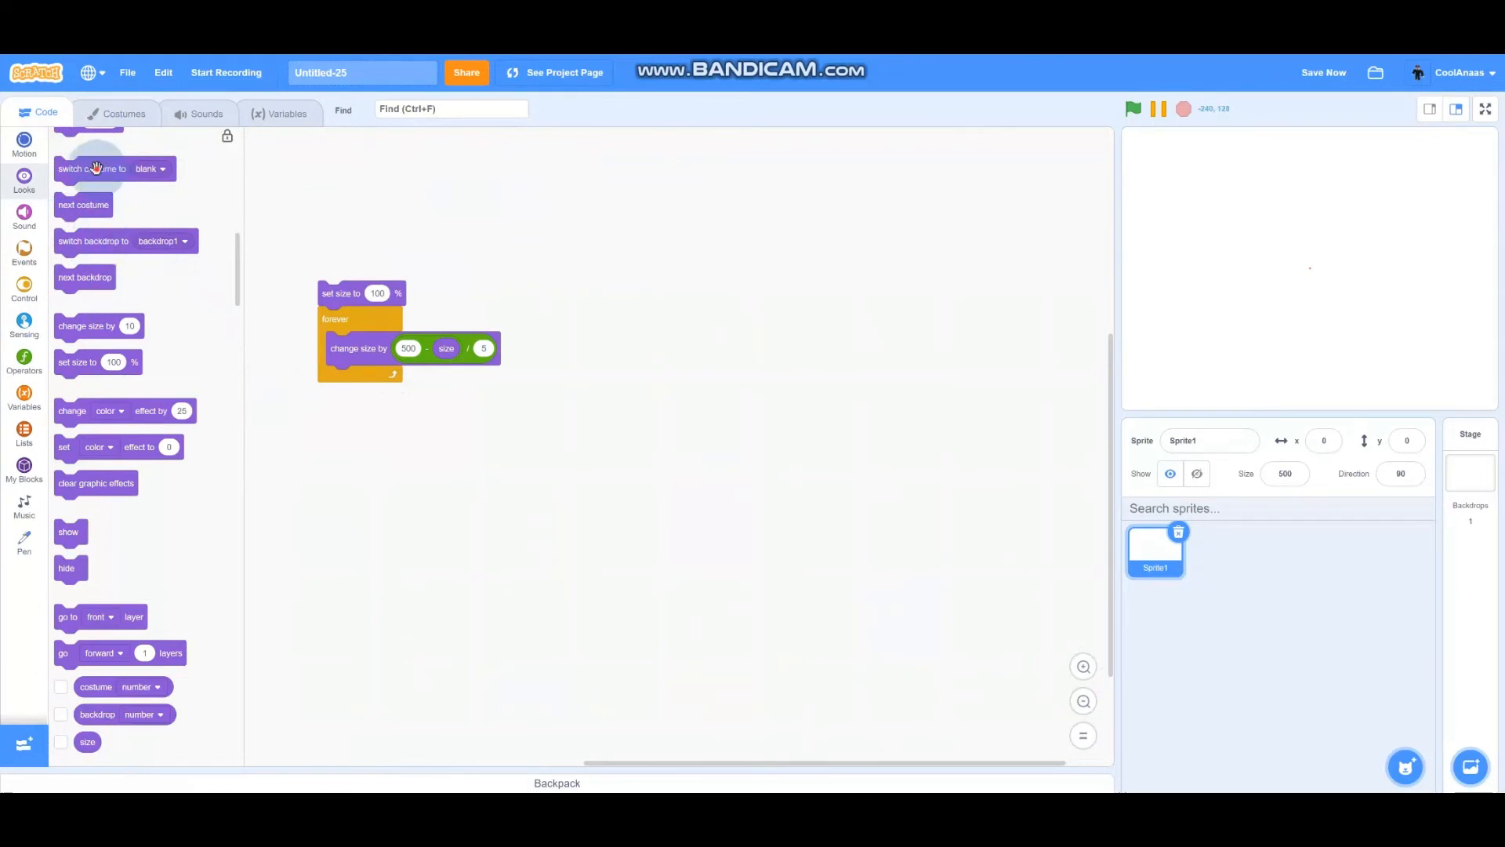
left_click_drag(91, 168, 365, 343)
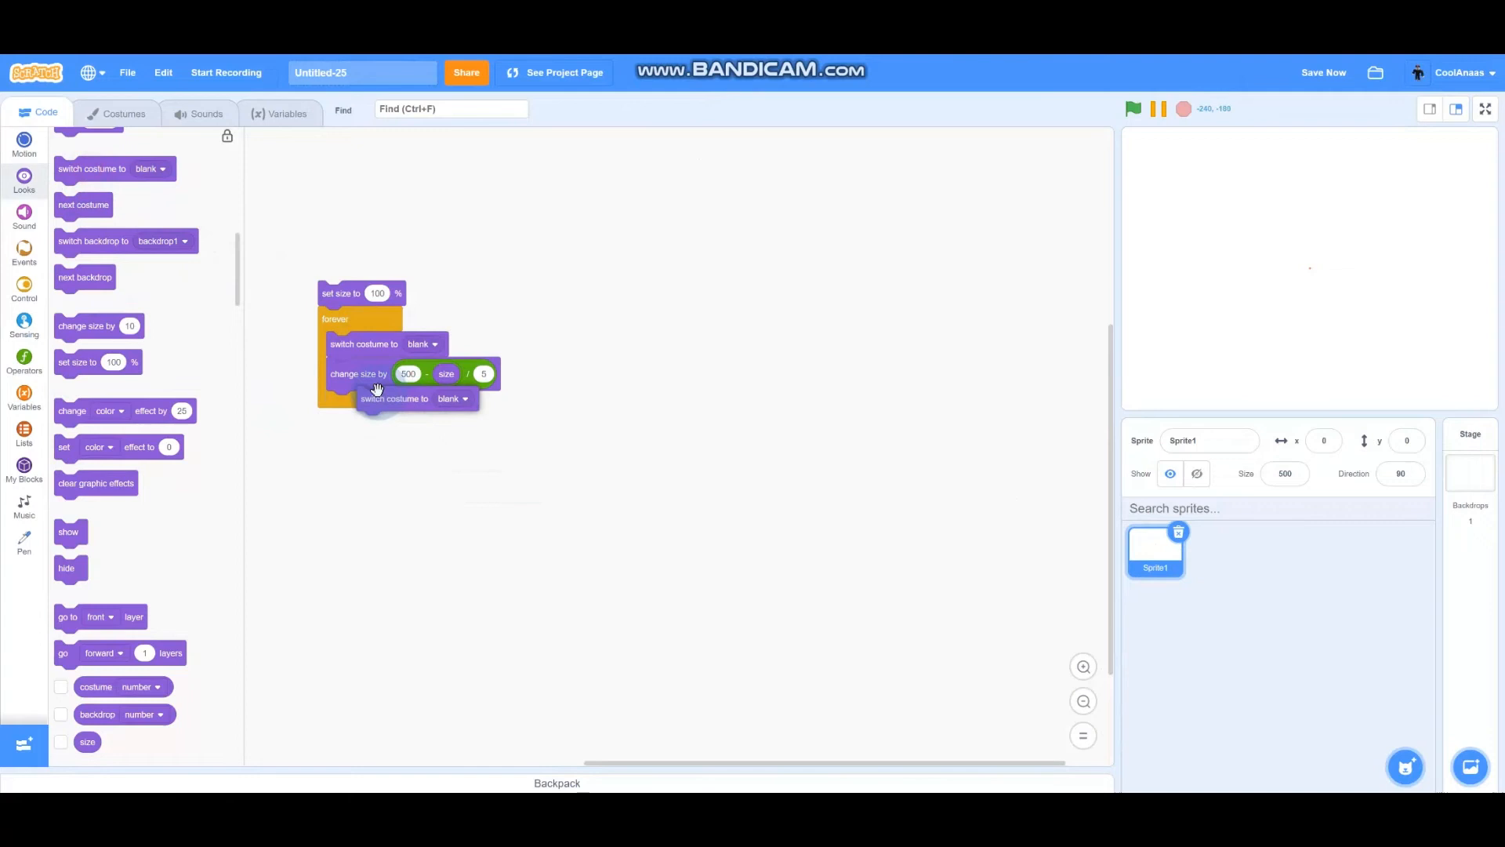
left_click(422, 401)
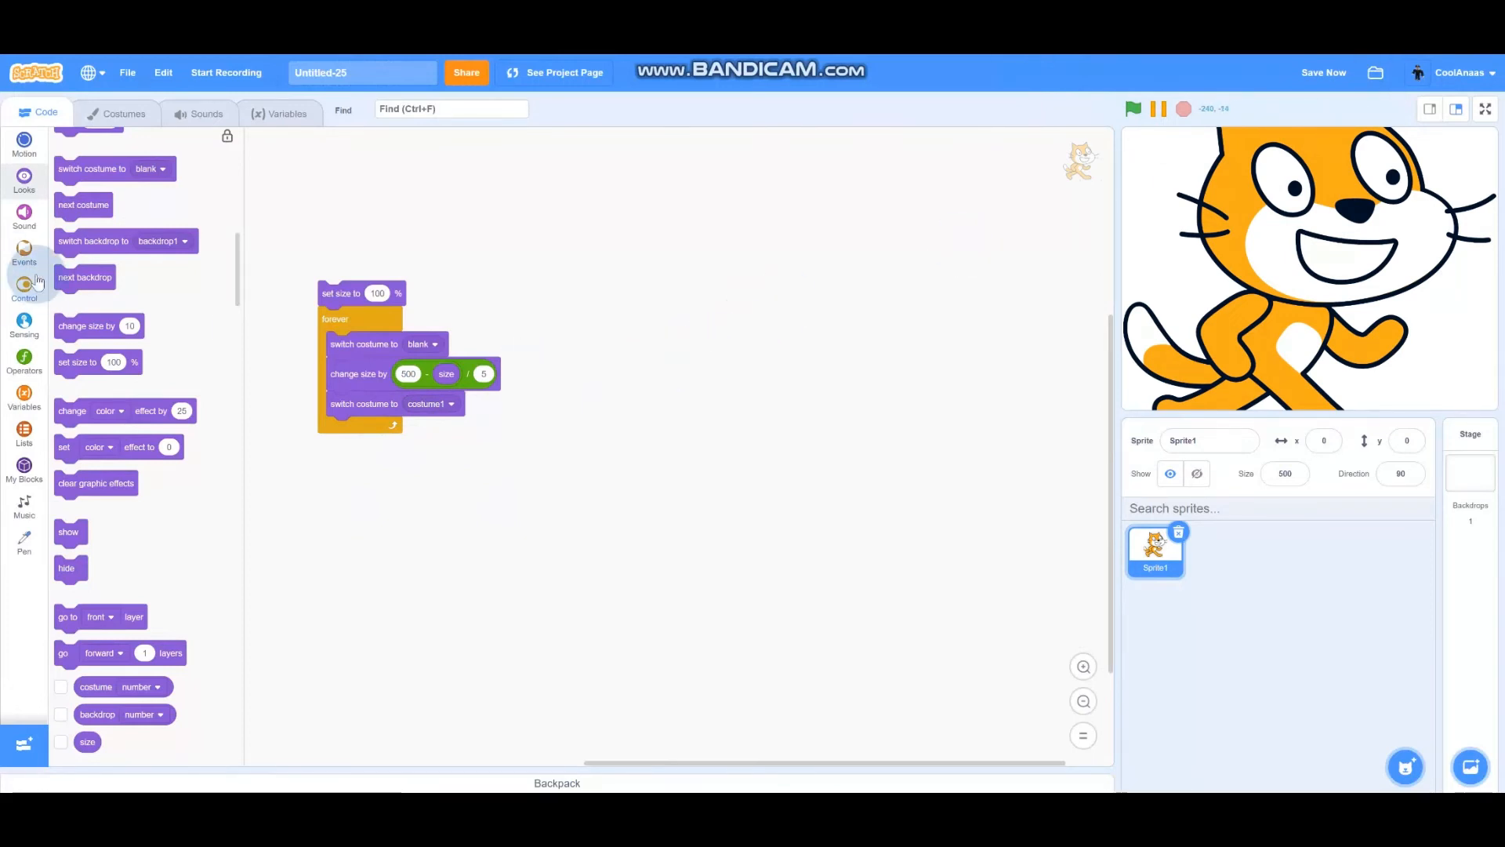
left_click(23, 253)
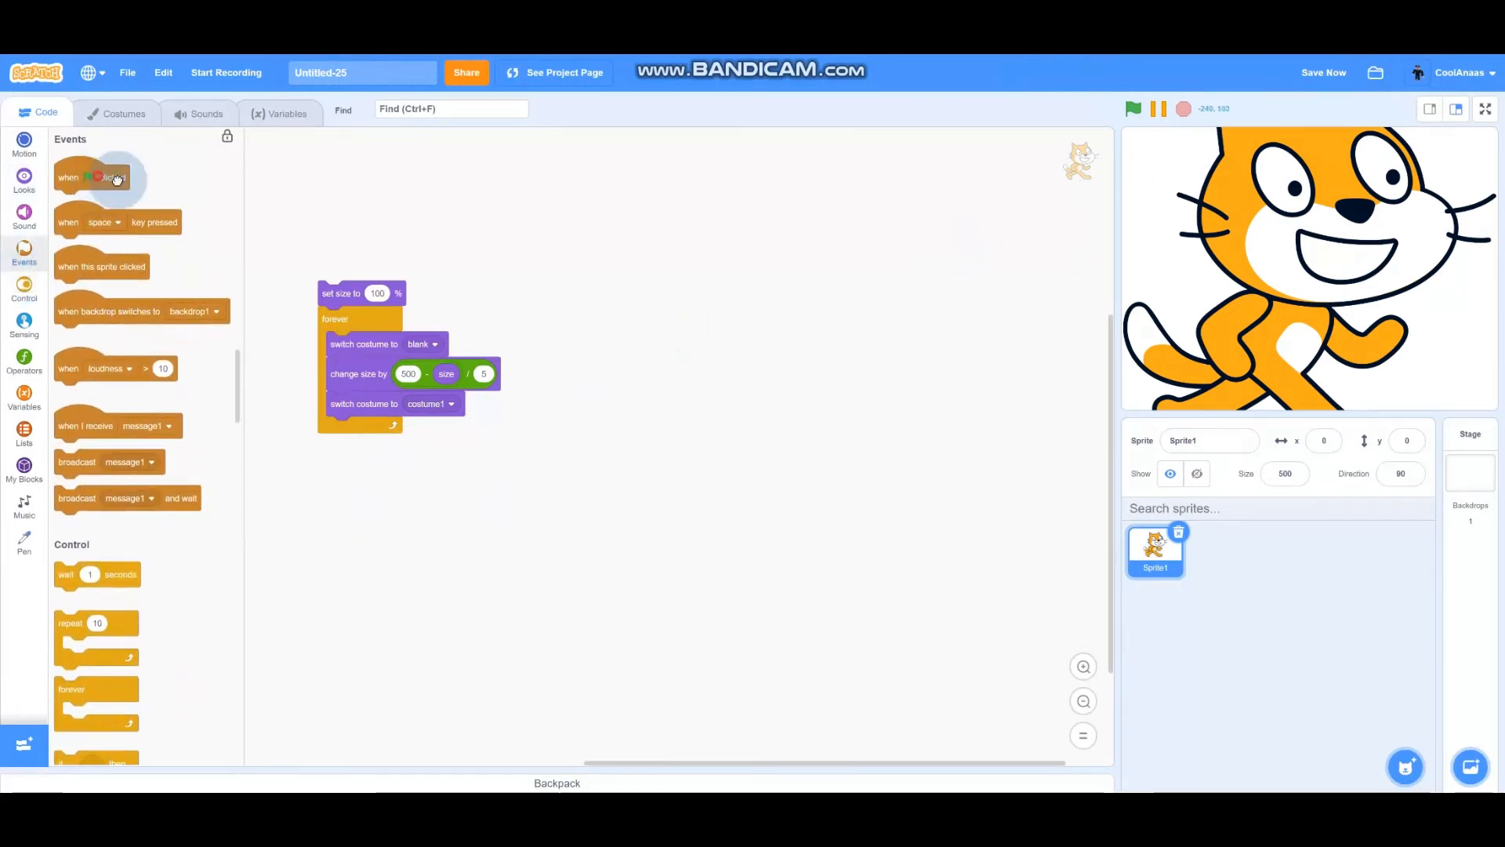